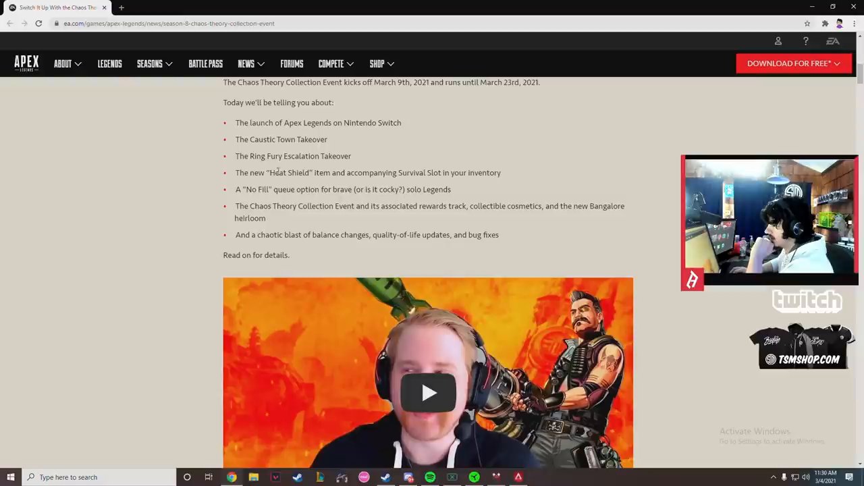
Scroll down through the Ring Fury, Heat Shield and No-Fill Matchmaking sections of the patch notes.
scroll("down", 3)
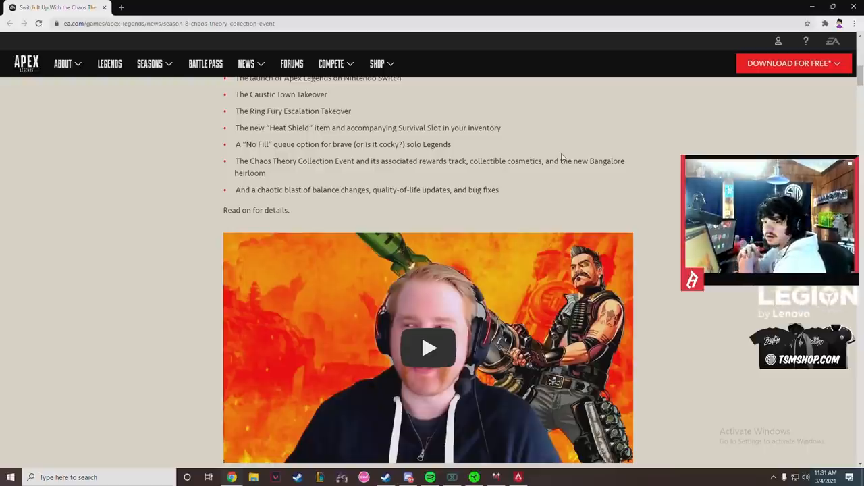
scroll("down", 3)
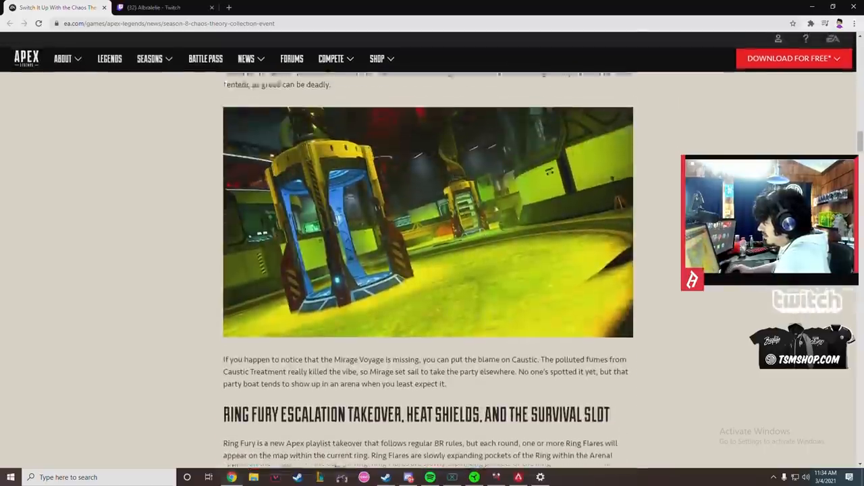
scroll("down", 3)
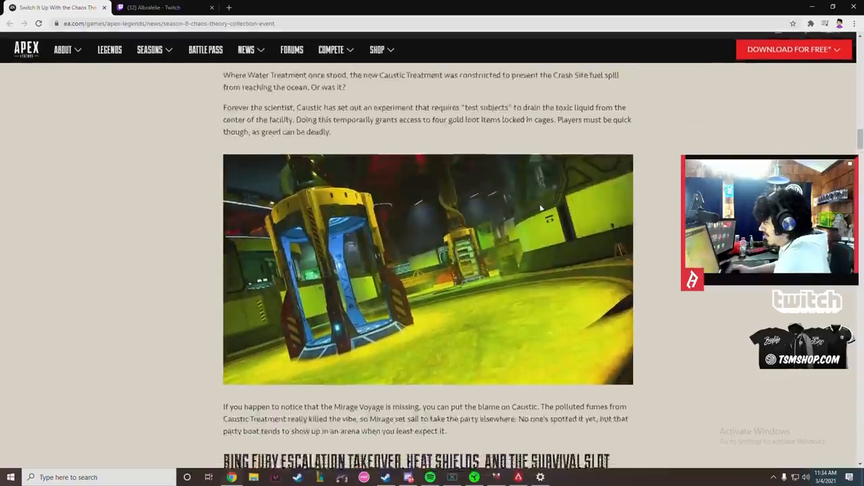
scroll("down", 3)
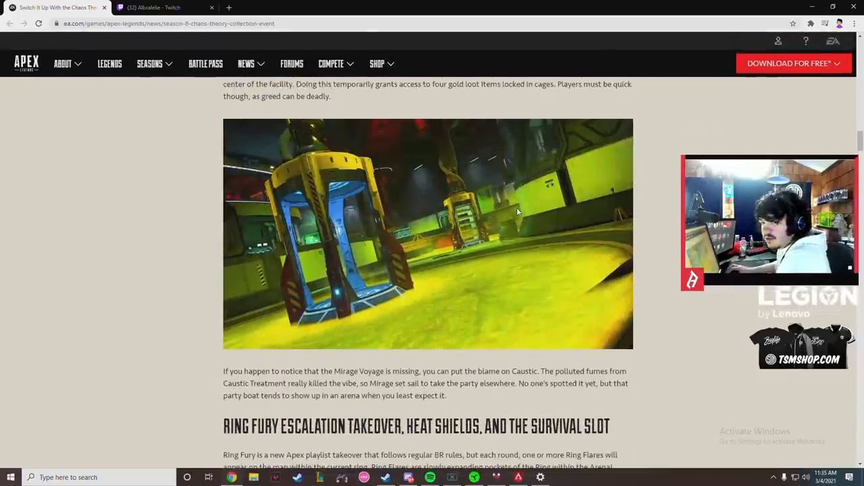
scroll("down", 3)
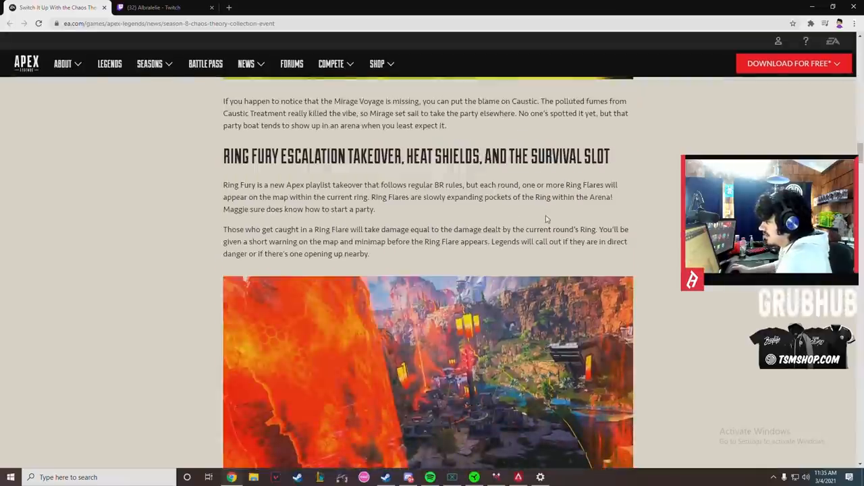
scroll("down", 3)
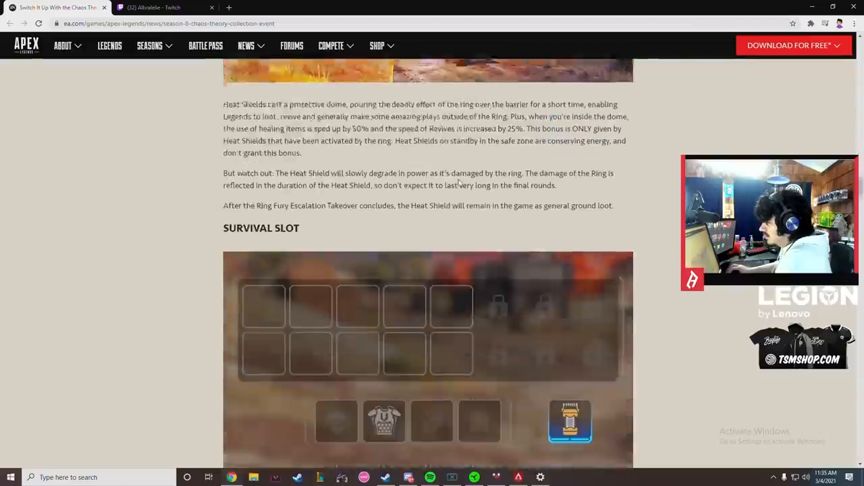
scroll("down", 3)
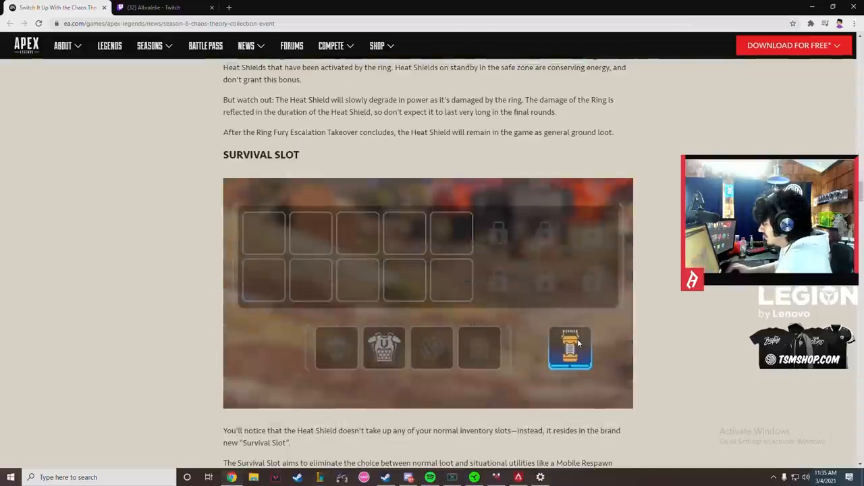
scroll("down", 3)
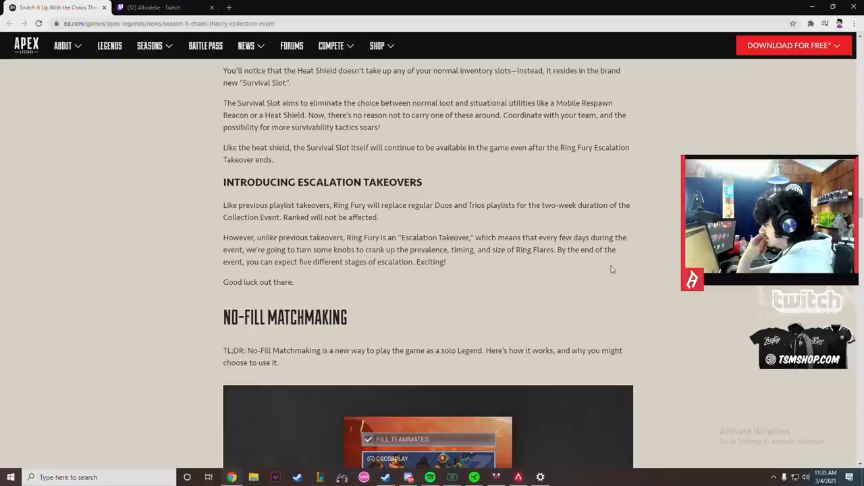
Continue down past the event cosmetics to the Legend Updates heading with Caustic's changes.
scroll("down", 3)
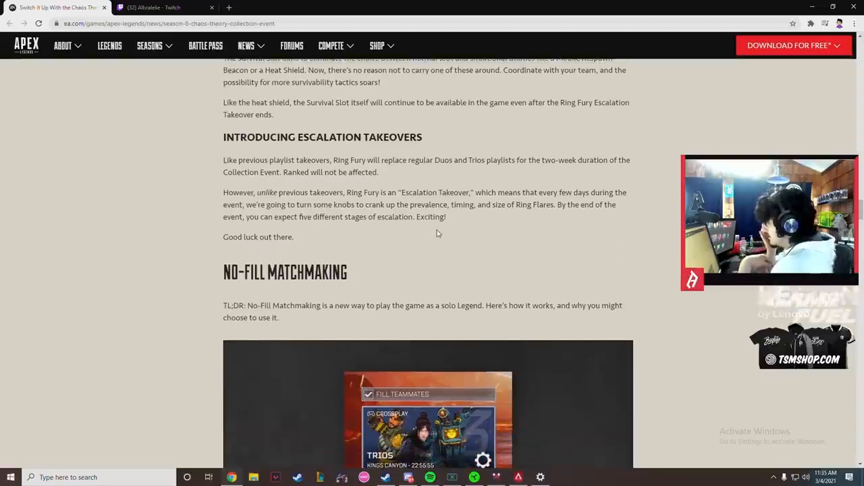
scroll("down", 3)
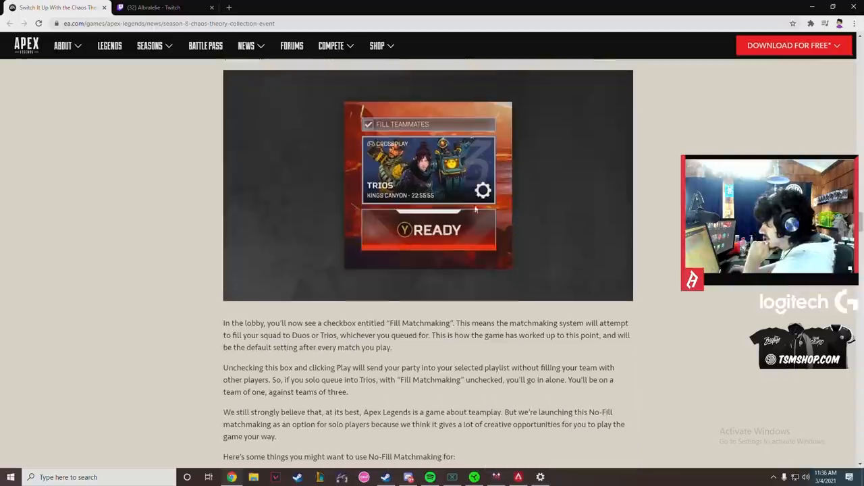
scroll("down", 3)
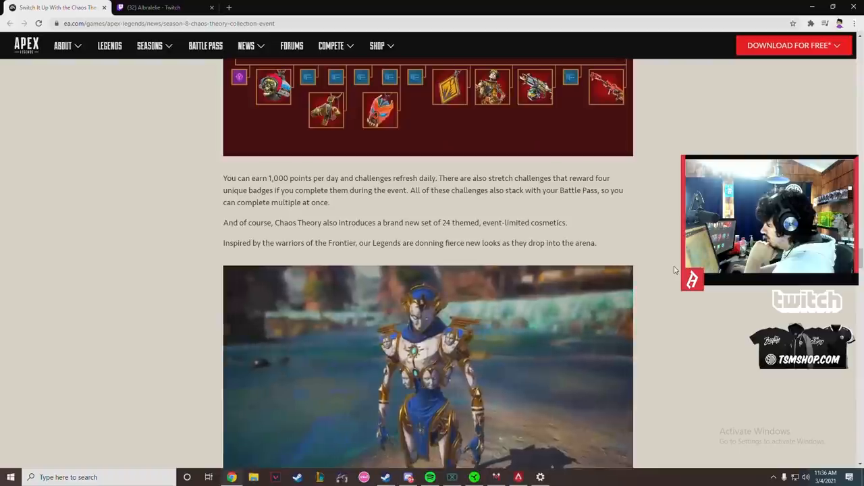
scroll("down", 3)
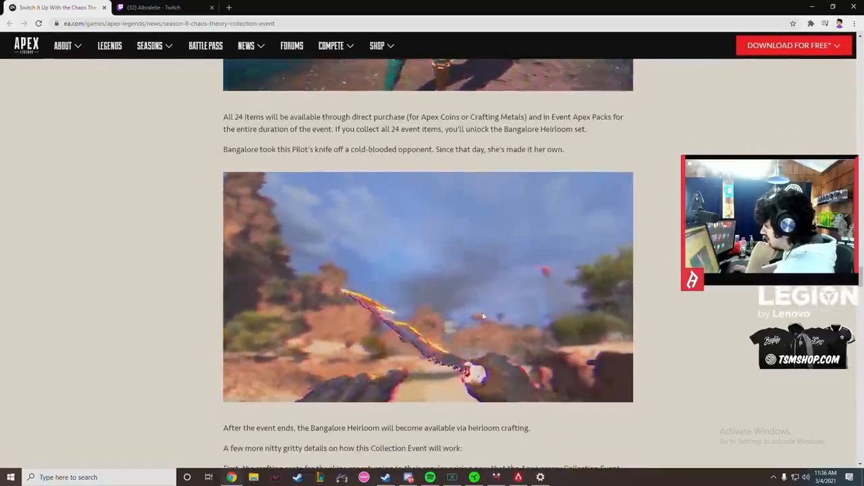
scroll("down", 3)
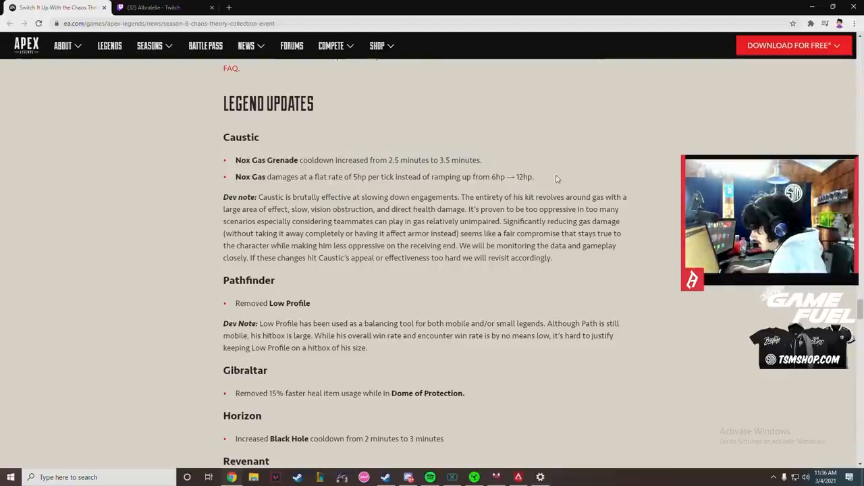
Highlight Caustic's two Nox Gas changes, then scroll through Gibraltar, Horizon, Revenant and Wattson to Rampart.
left_click_drag(235, 160, 533, 176)
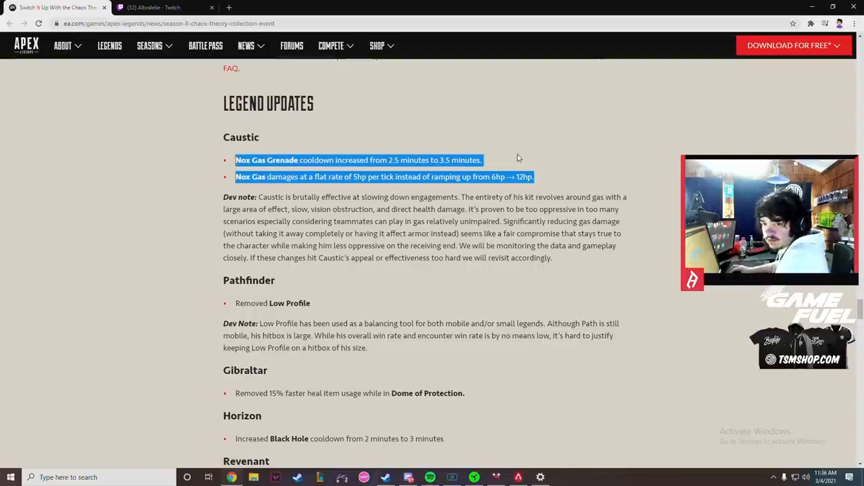
scroll("down", 3)
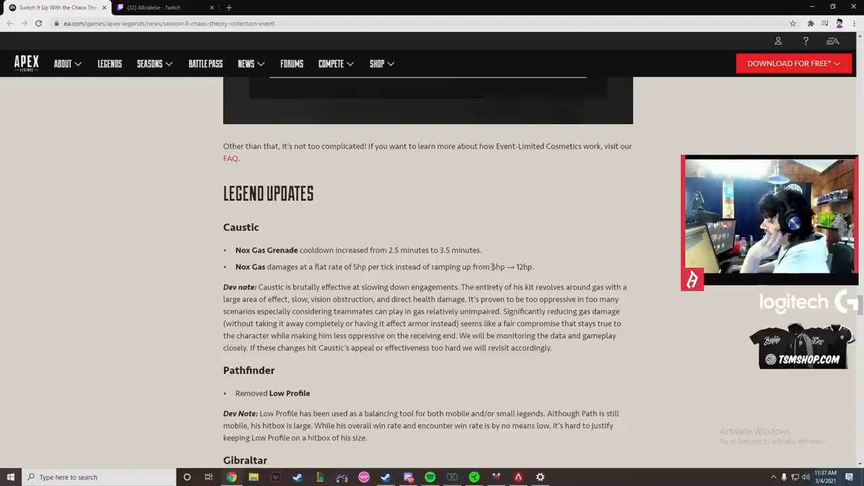
left_click_drag(346, 266, 393, 267)
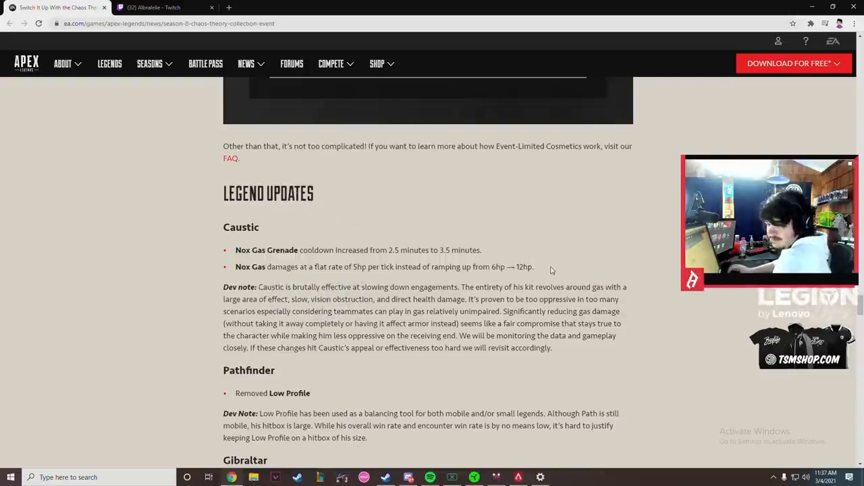
scroll("down", 3)
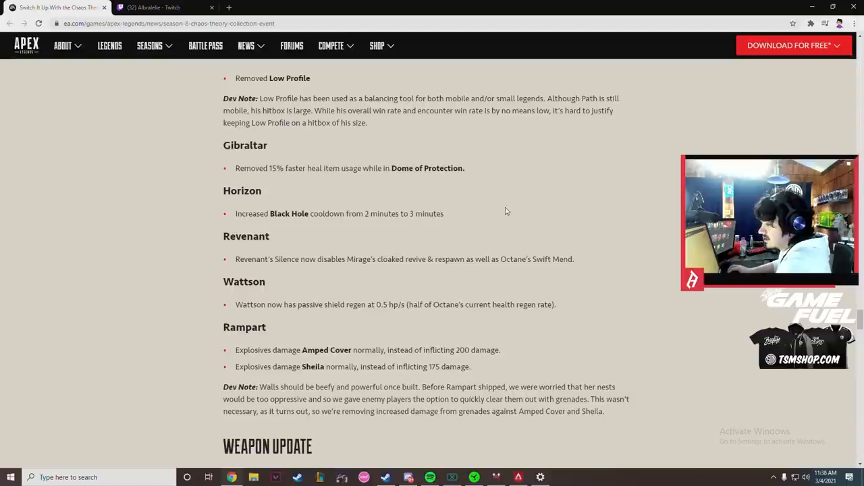
Highlight Rampart's two explosive damage changes, clear the selection, and scroll to Weapon Optics and Mastiff.
scroll("down", 3)
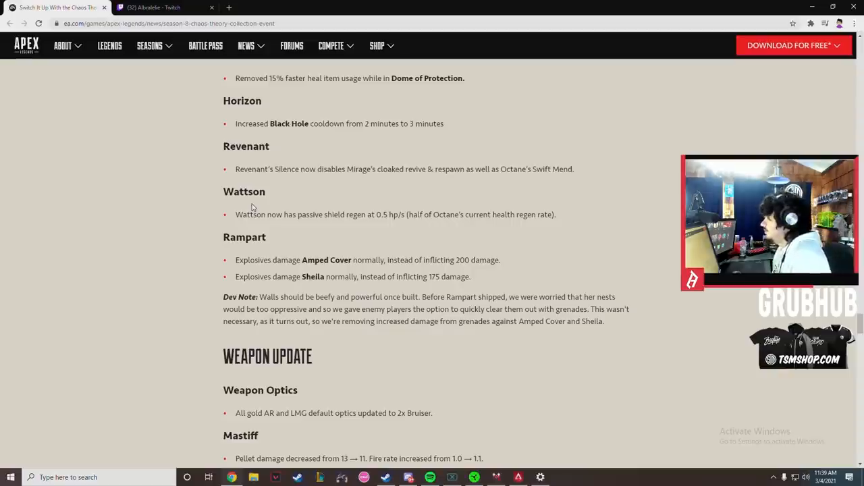
scroll("down", 3)
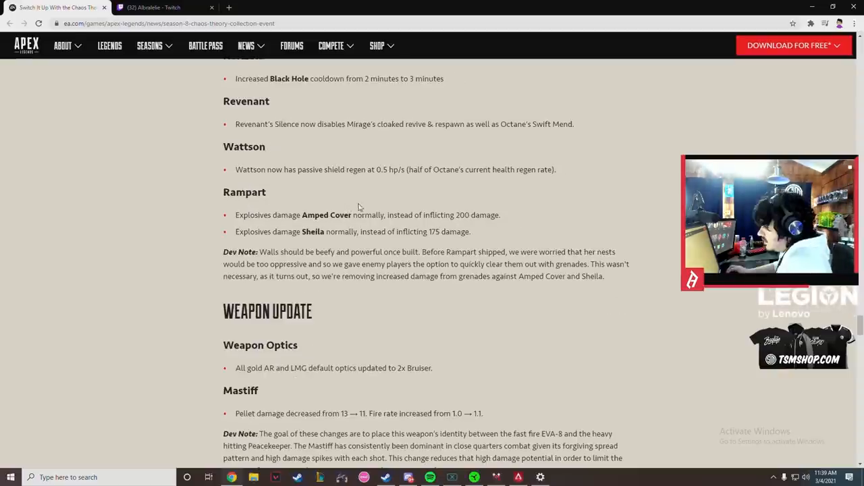
left_click_drag(235, 215, 471, 231)
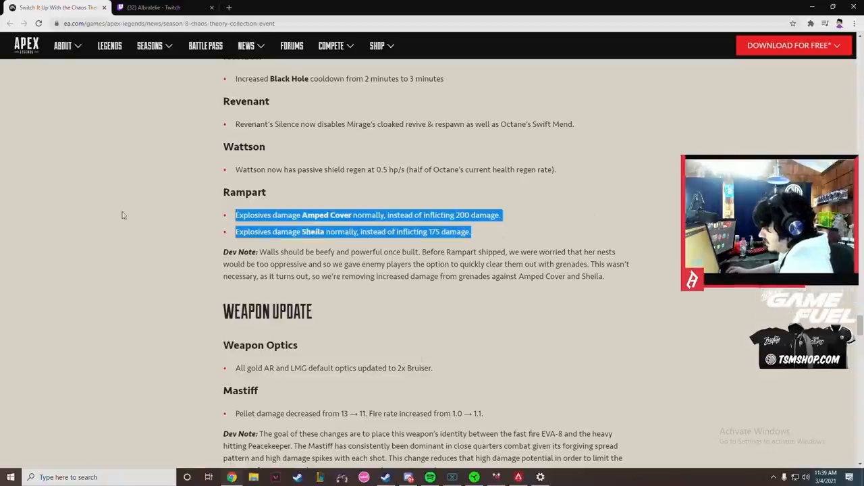
left_click(503, 240)
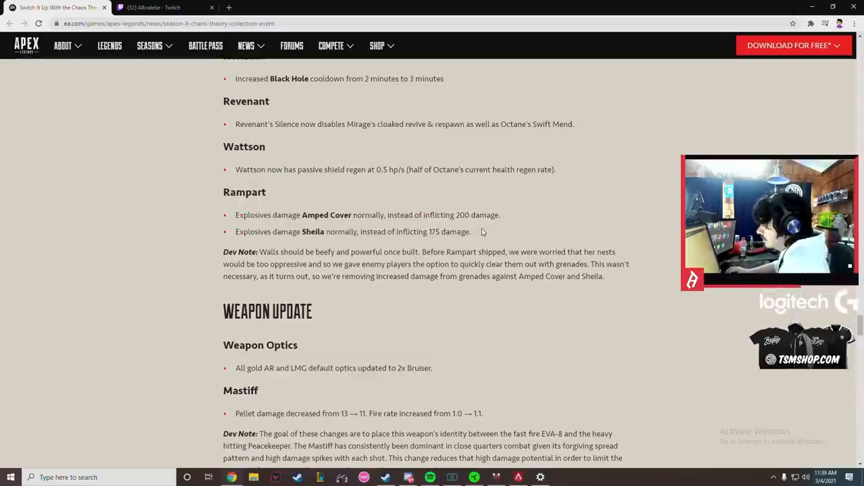
scroll("down", 3)
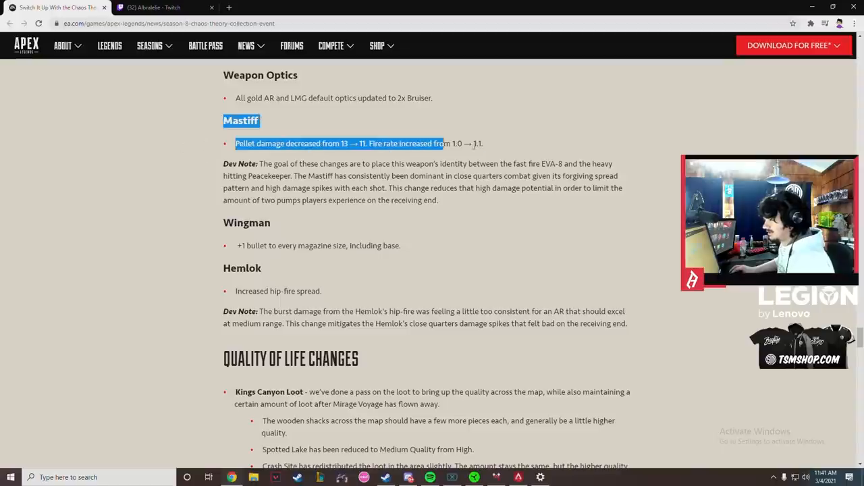
Scroll past the Mastiff, Wingman and Hemlok changes to the Quality of Life Changes heading.
scroll("down", 3)
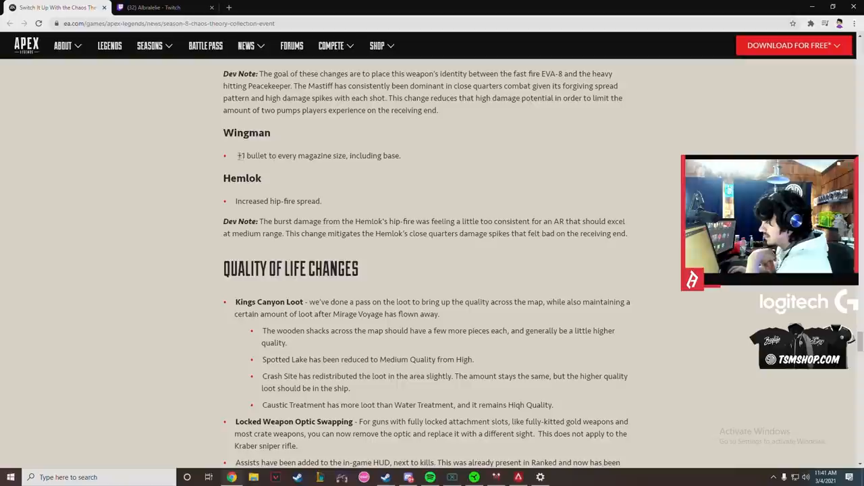
Select a word in the Quality of Life list and scroll down through Kings Canyon Loot to Badge Progress.
double_click(253, 132)
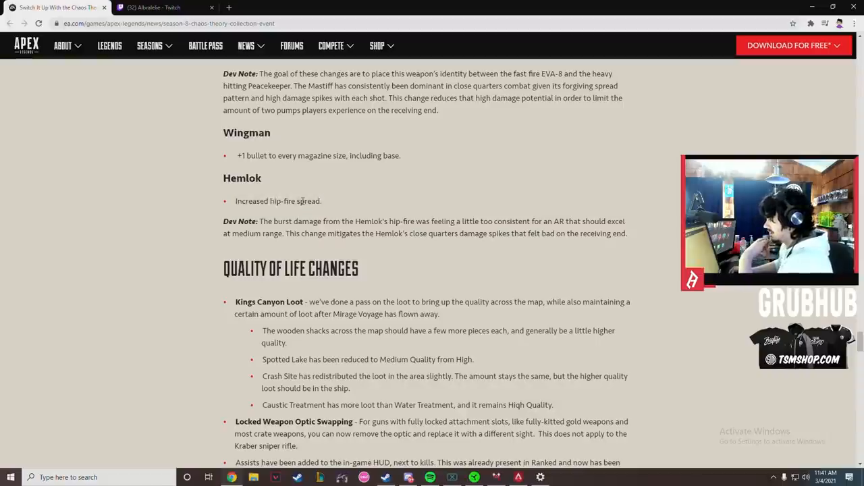
scroll("down", 3)
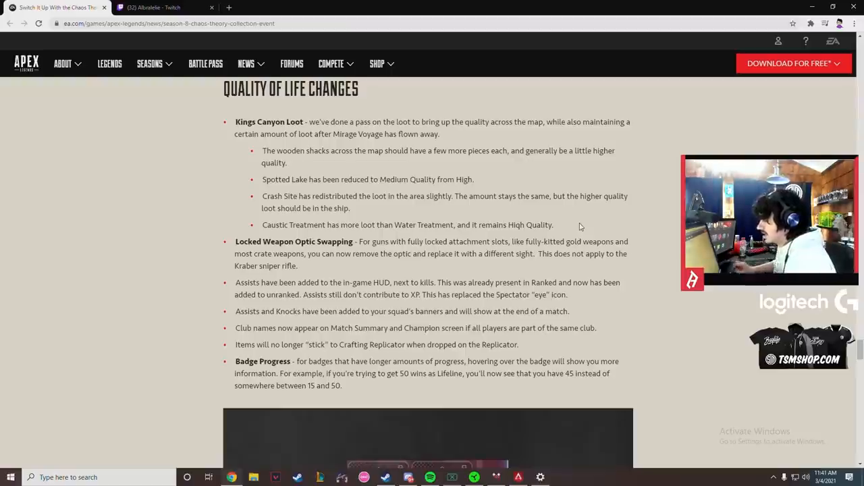
Highlight a quality-of-life line, then scroll past Ping My Deathbox and Gold Backpack to the Bug Fixes heading.
left_click_drag(322, 179, 444, 179)
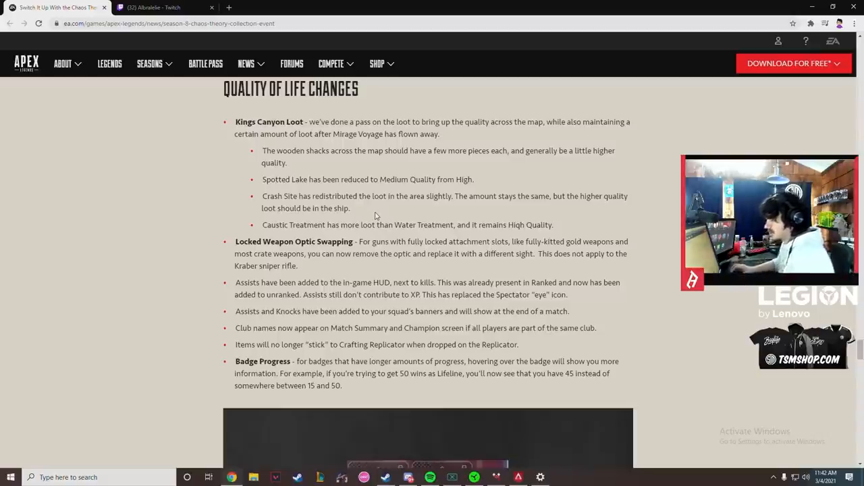
mouse_move(376, 215)
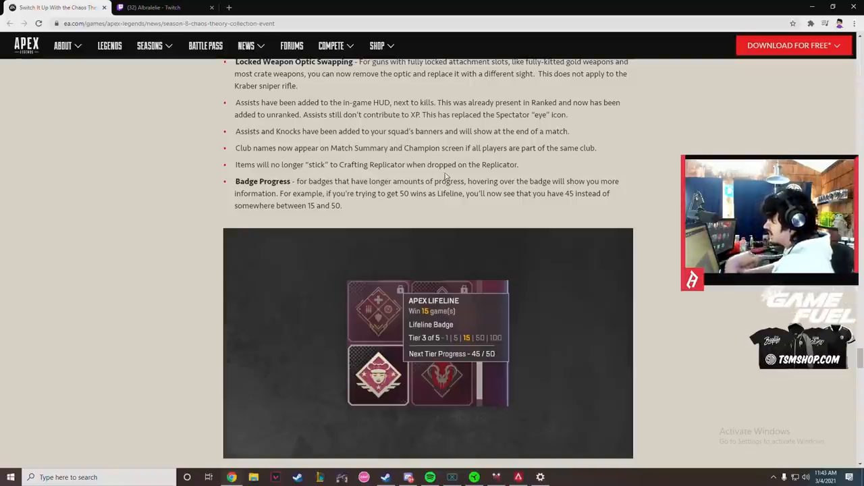
scroll("down", 3)
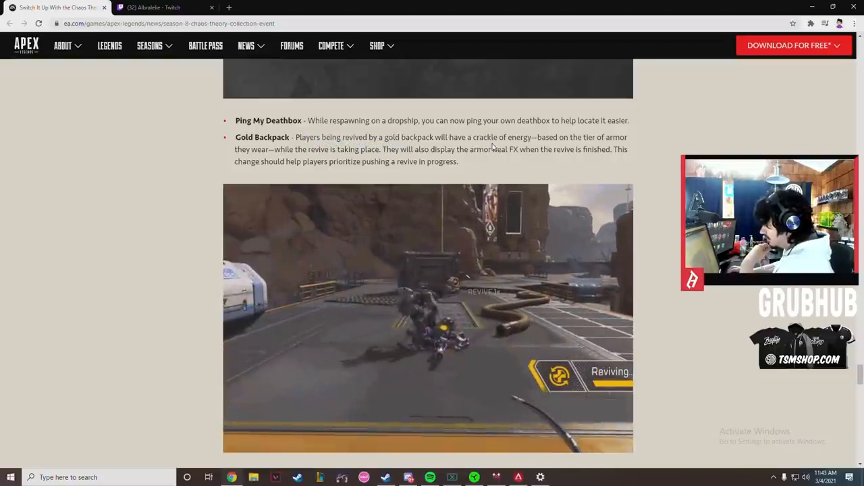
scroll("down", 3)
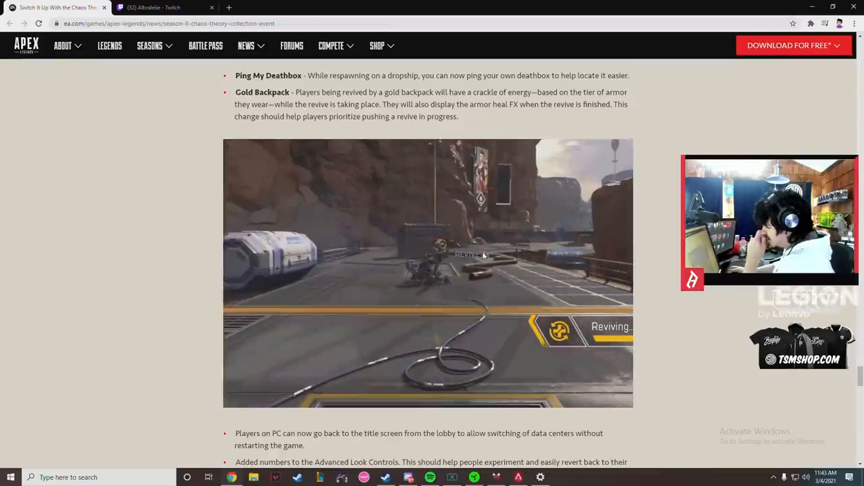
scroll("down", 3)
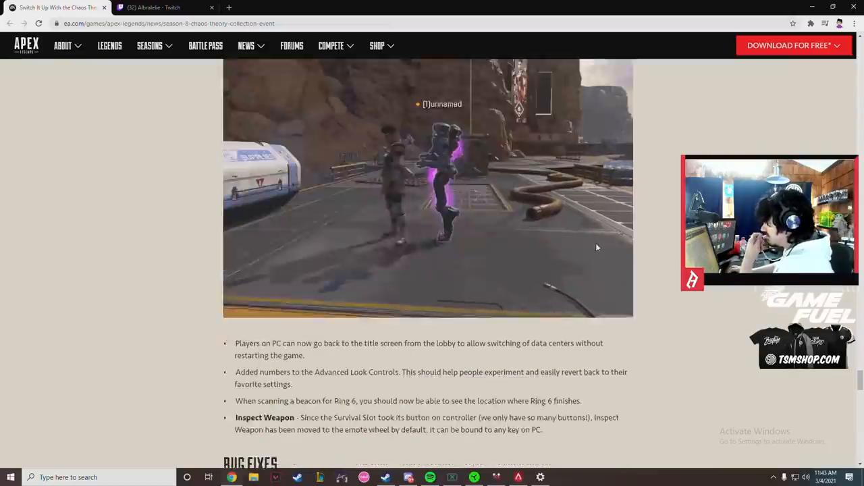
scroll("down", 3)
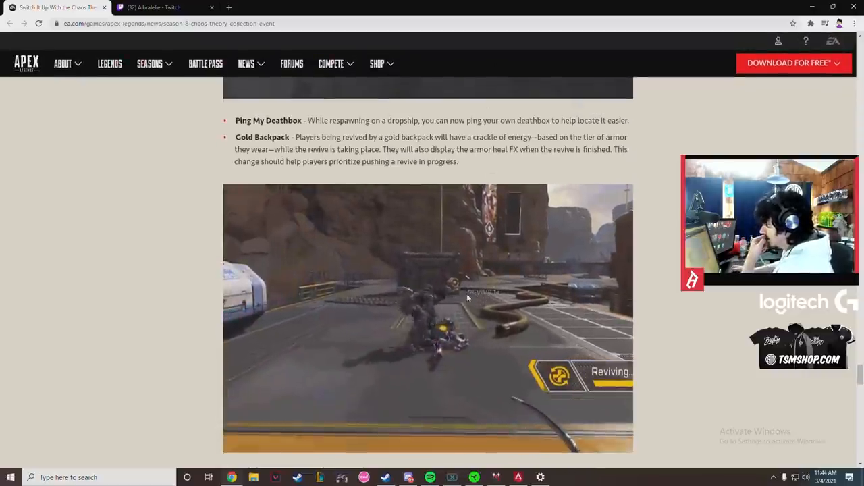
scroll("down", 3)
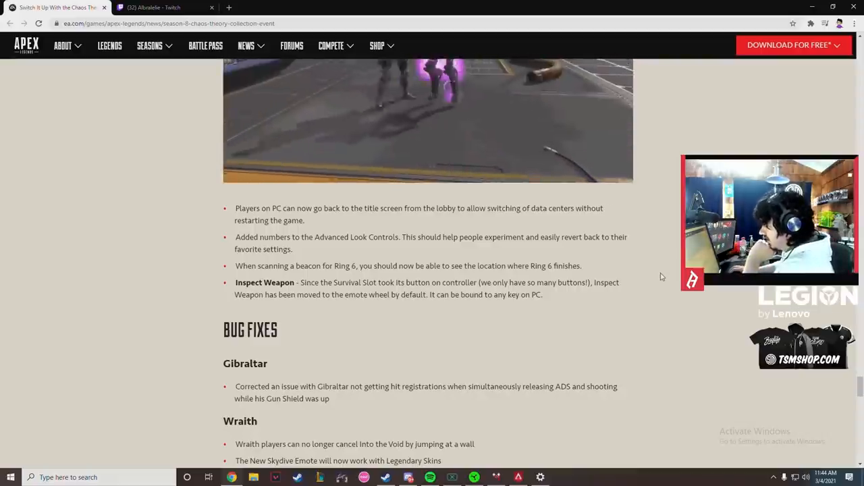
Scroll through the legend bug fixes from Gibraltar onward, highlighting two of the entries.
scroll("down", 3)
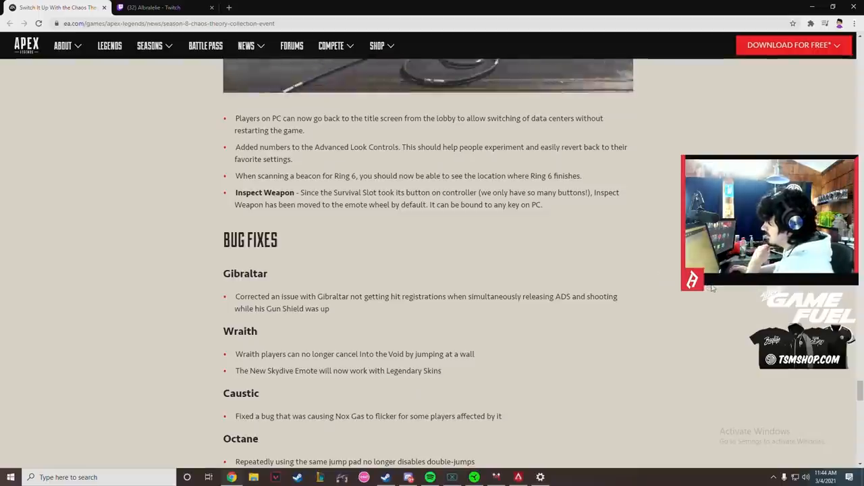
left_click_drag(258, 159, 581, 176)
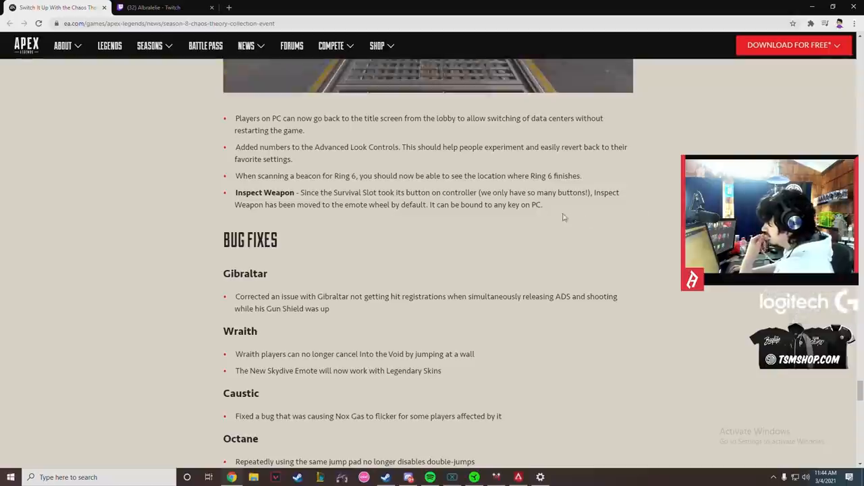
scroll("down", 3)
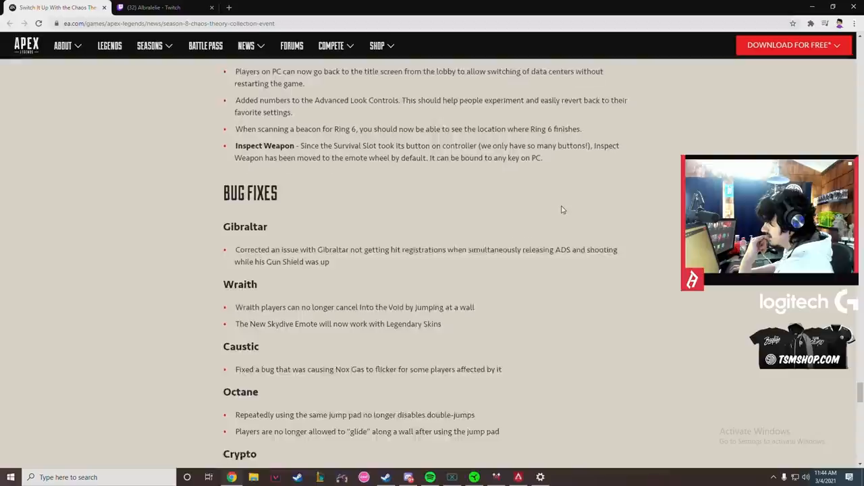
scroll("down", 3)
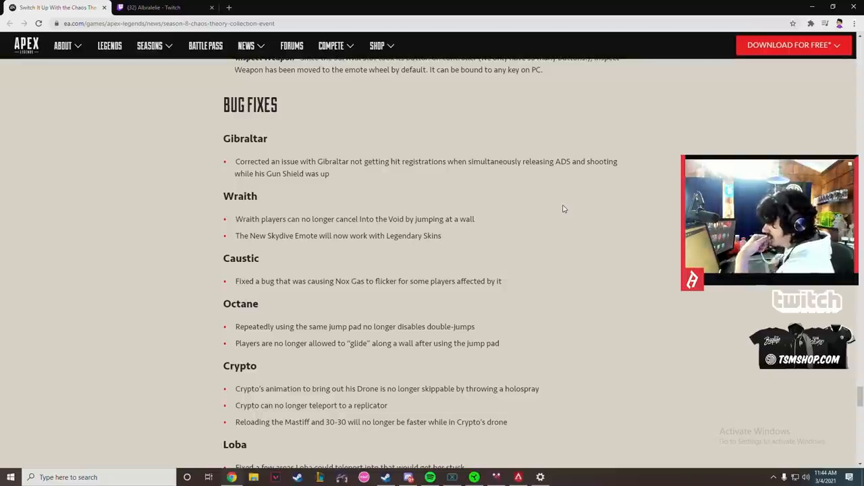
left_click_drag(235, 161, 330, 174)
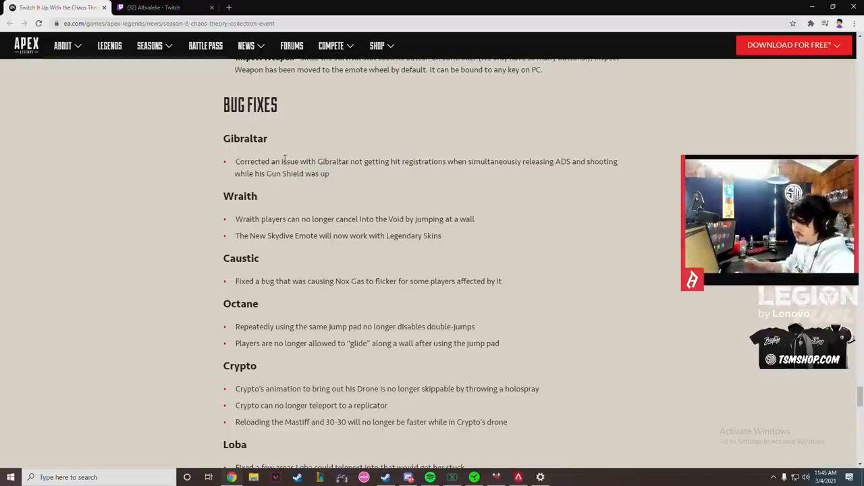
Continue through the bug fixes to Fuse and Mastiff, returning to the Kings Canyon Loot and Badge Progress notes.
scroll("down", 3)
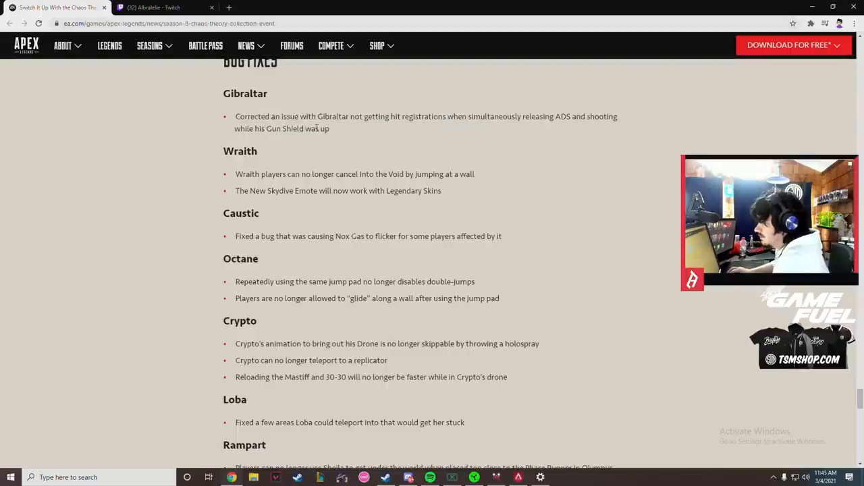
scroll("down", 3)
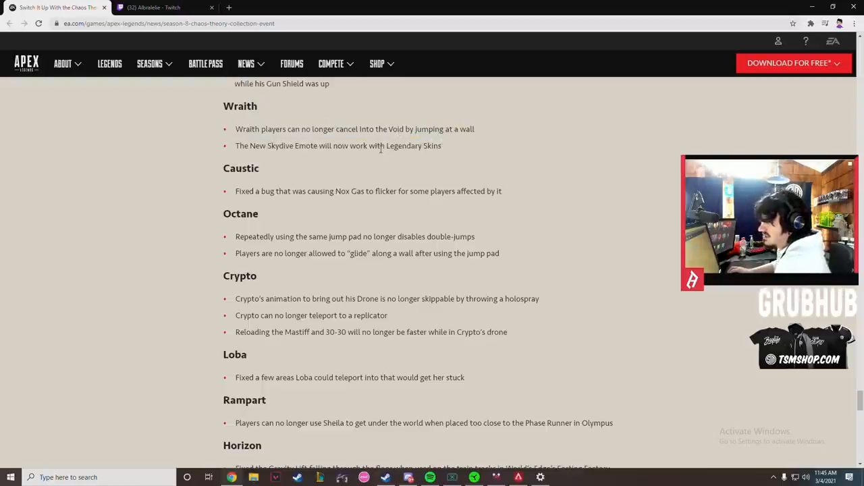
scroll("down", 3)
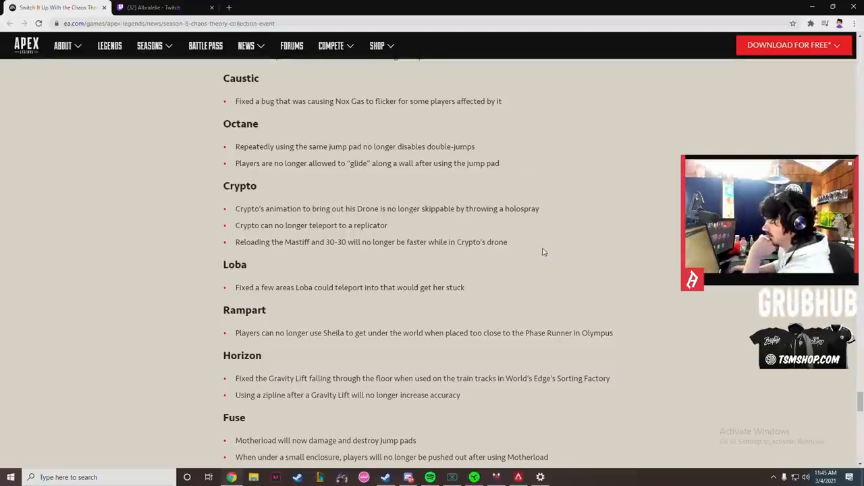
scroll("down", 3)
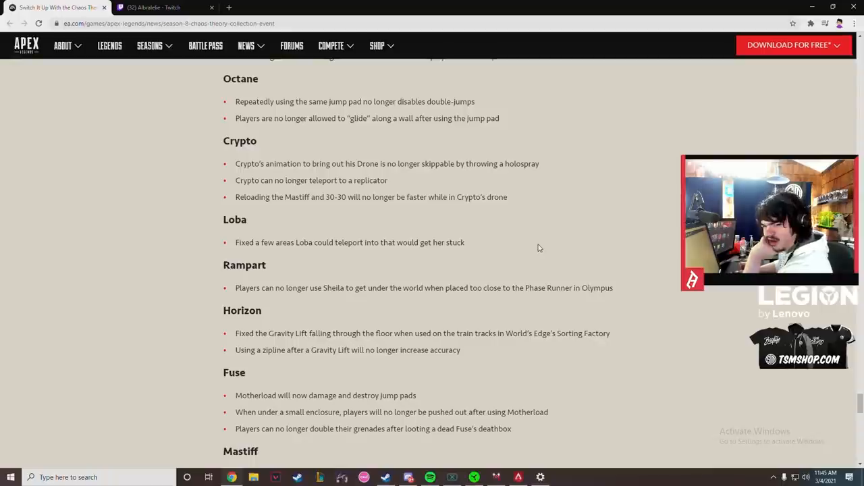
scroll("down", 3)
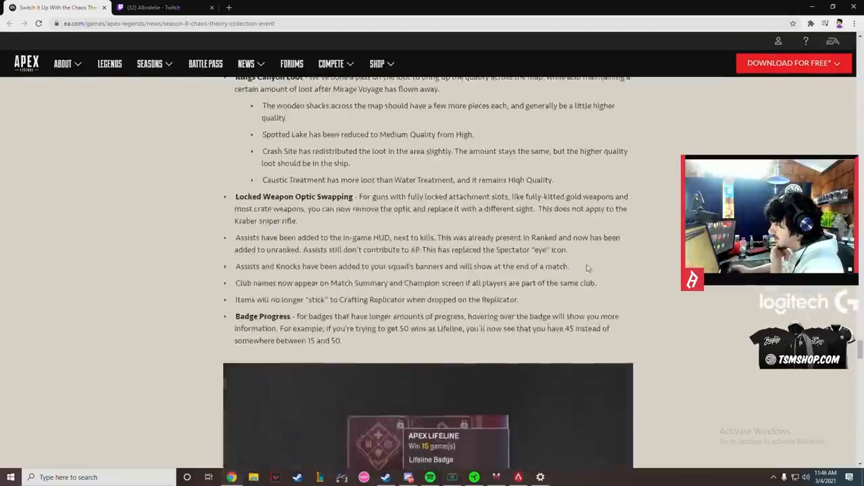
Scroll from the top of the Chaos Theory article back down through the event sections.
scroll("down", 3)
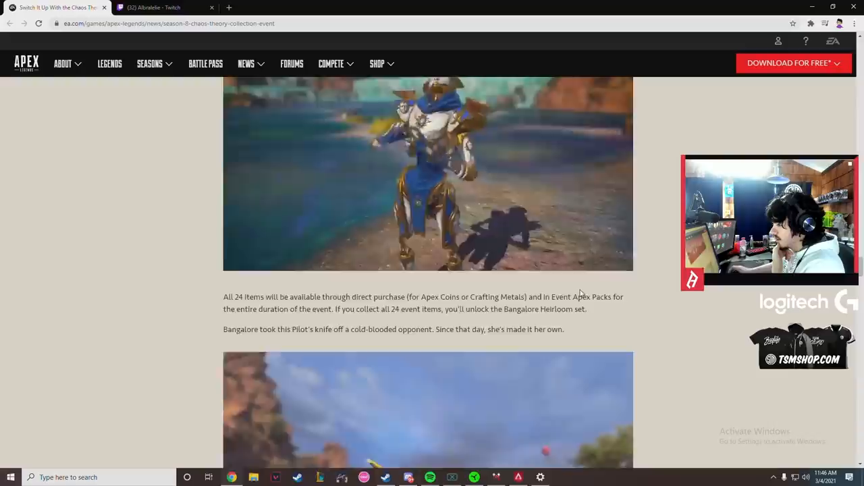
scroll("down", 3)
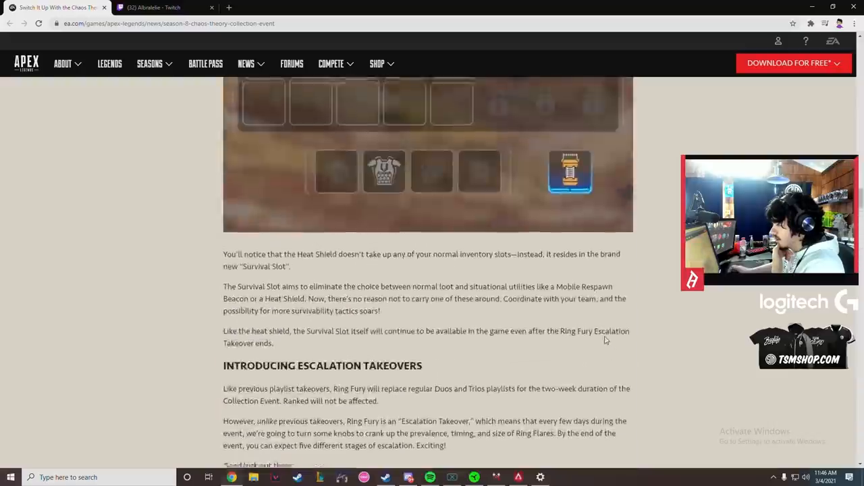
scroll("down", 3)
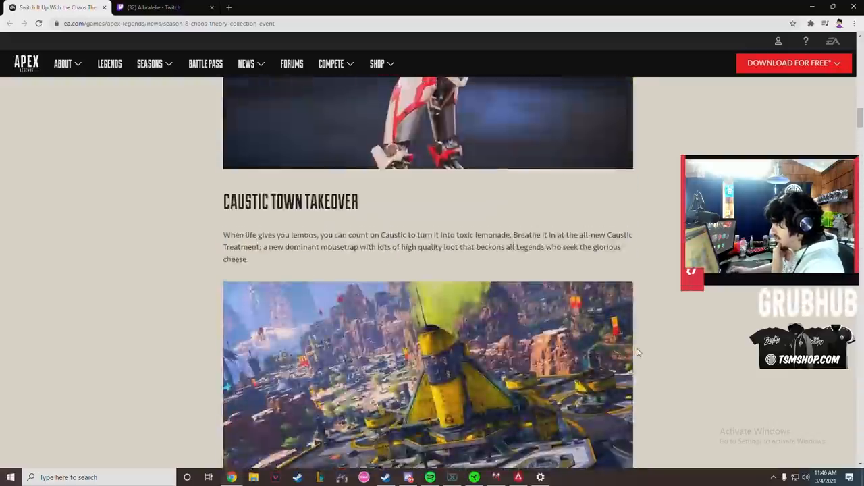
scroll("up", 3)
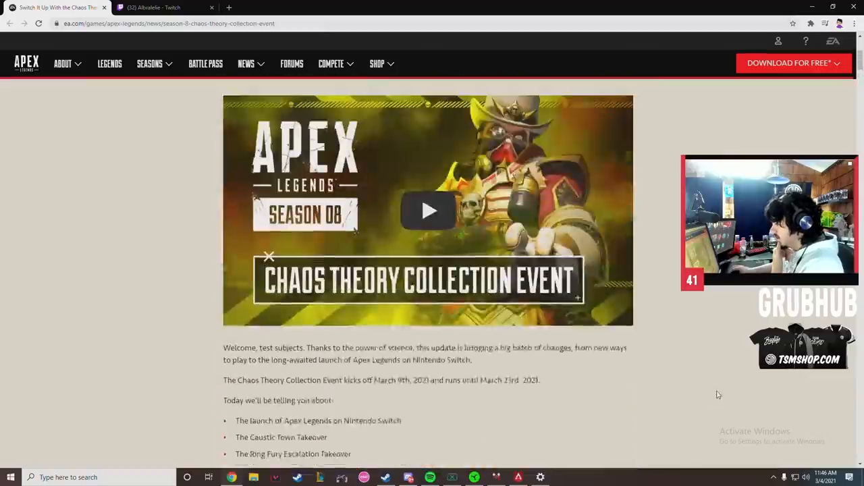
scroll("down", 3)
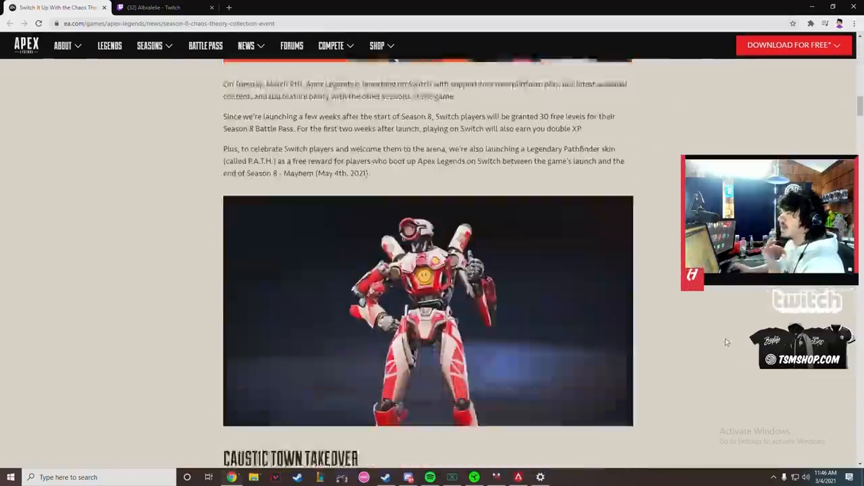
scroll("down", 3)
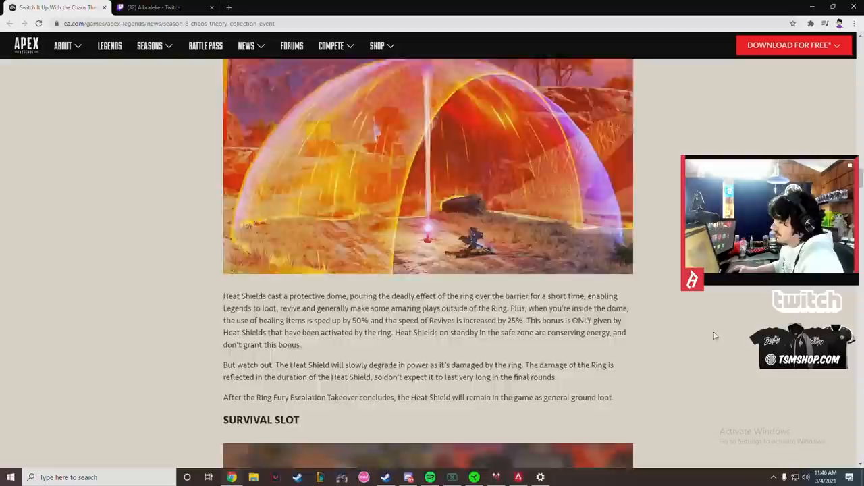
scroll("down", 3)
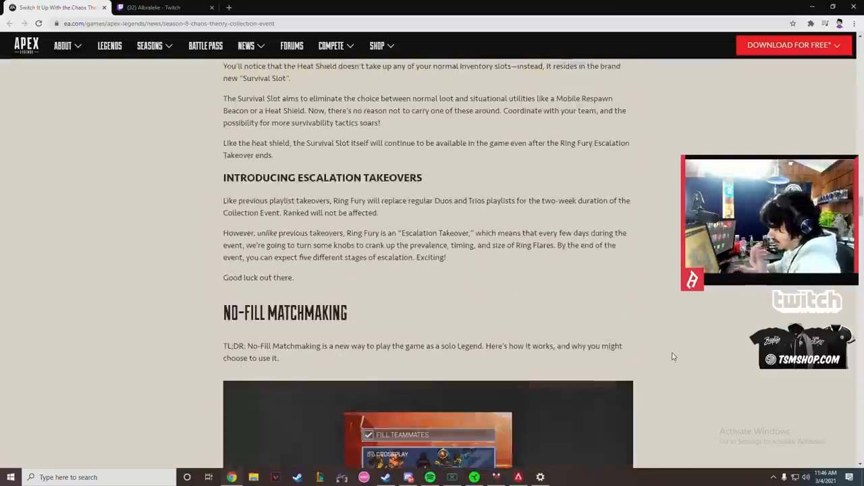
Continue down to the Event Apex Pack probabilities and the Legend Updates heading with Caustic.
scroll("down", 3)
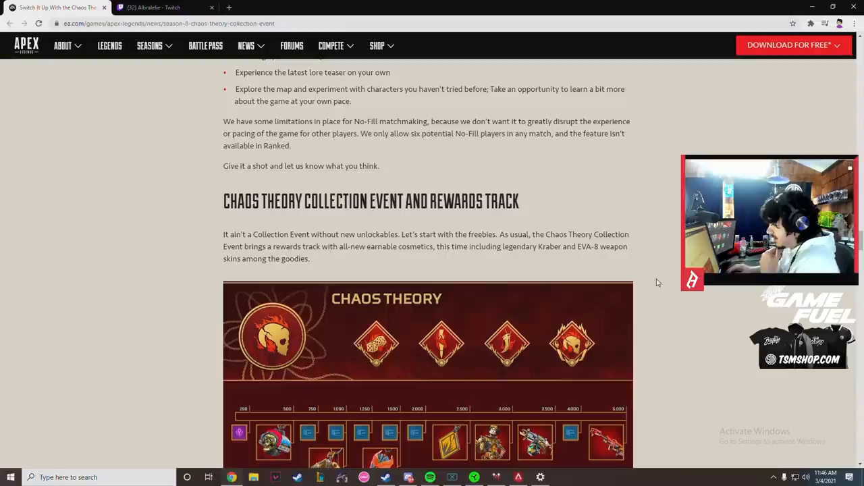
scroll("down", 3)
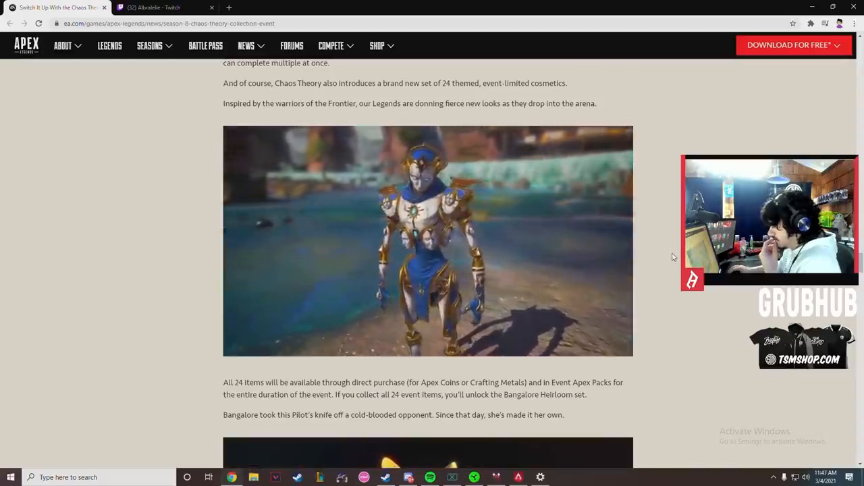
scroll("down", 3)
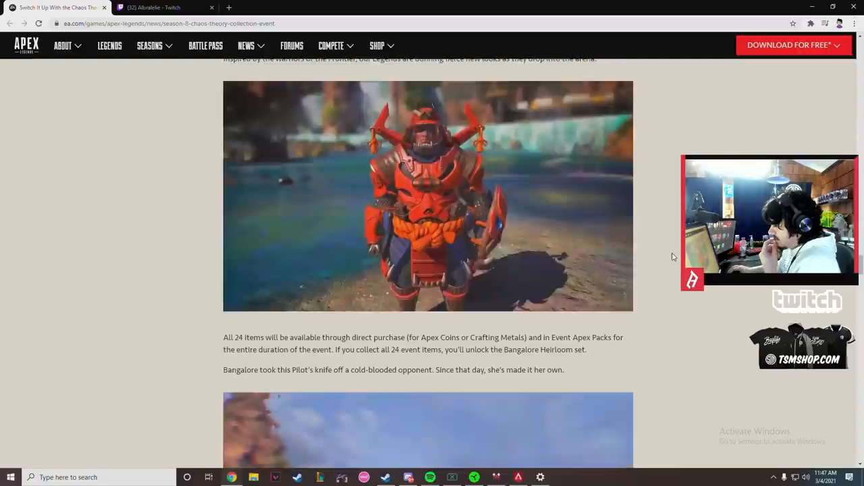
scroll("down", 3)
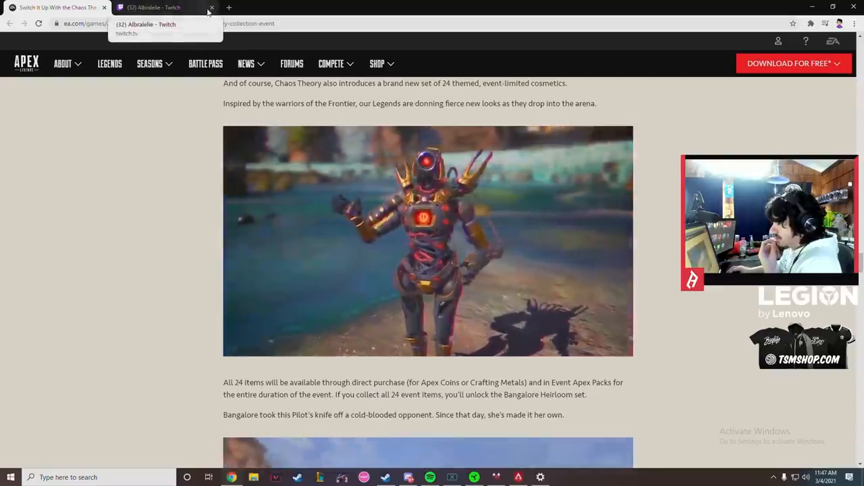
scroll("down", 3)
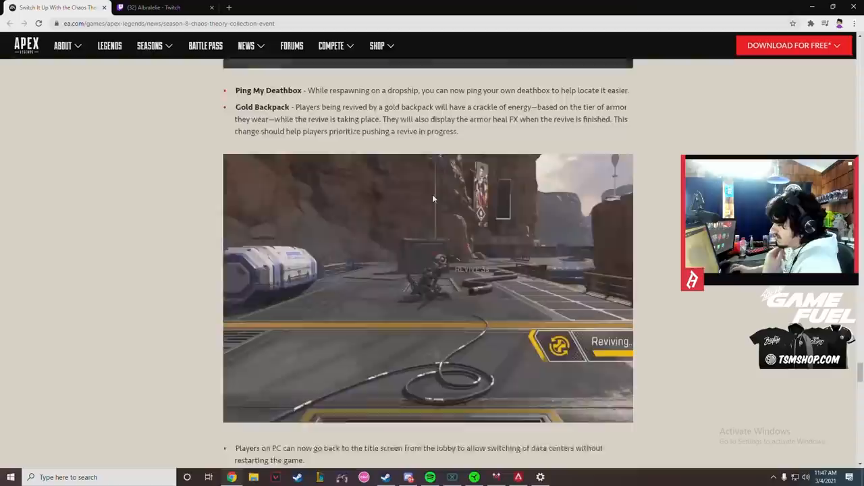
scroll("down", 3)
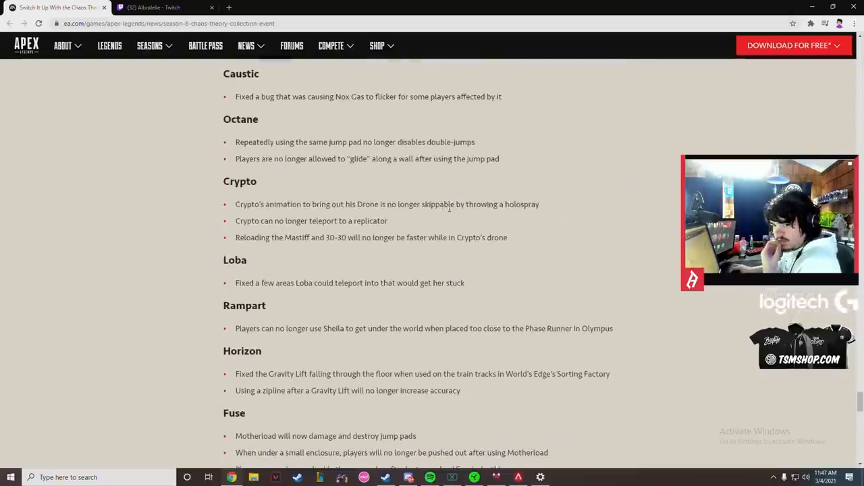
scroll("up", 3)
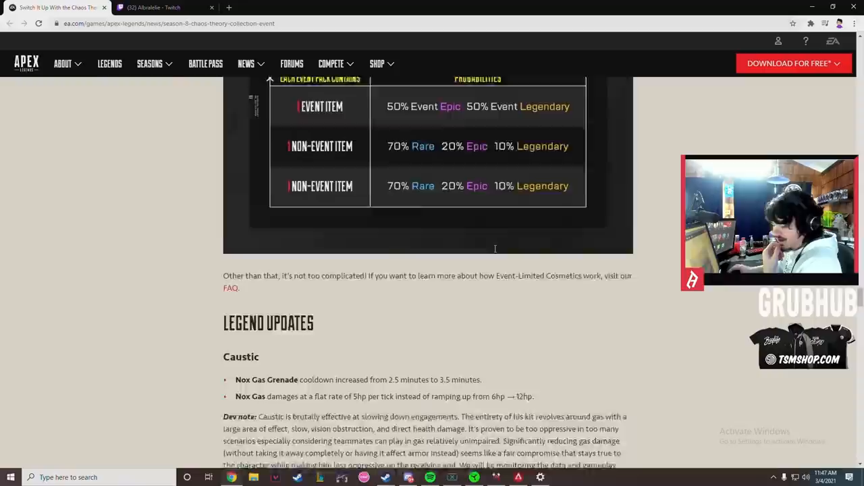